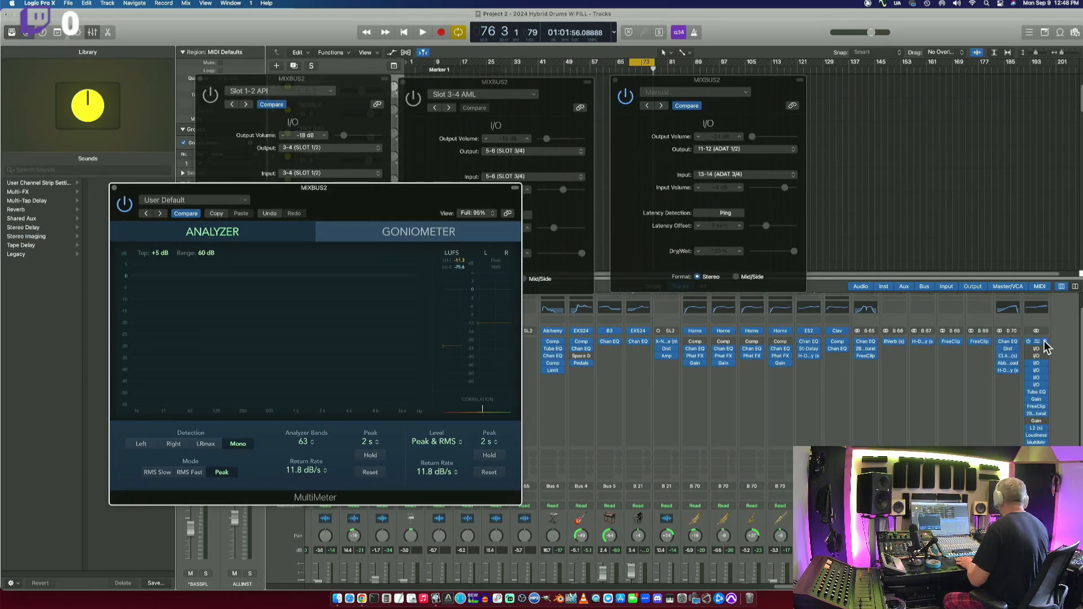
# - Insert Test Oscillator on the bus, set it to Pink Noise at about -26 dB
pyautogui.click(1035, 342)
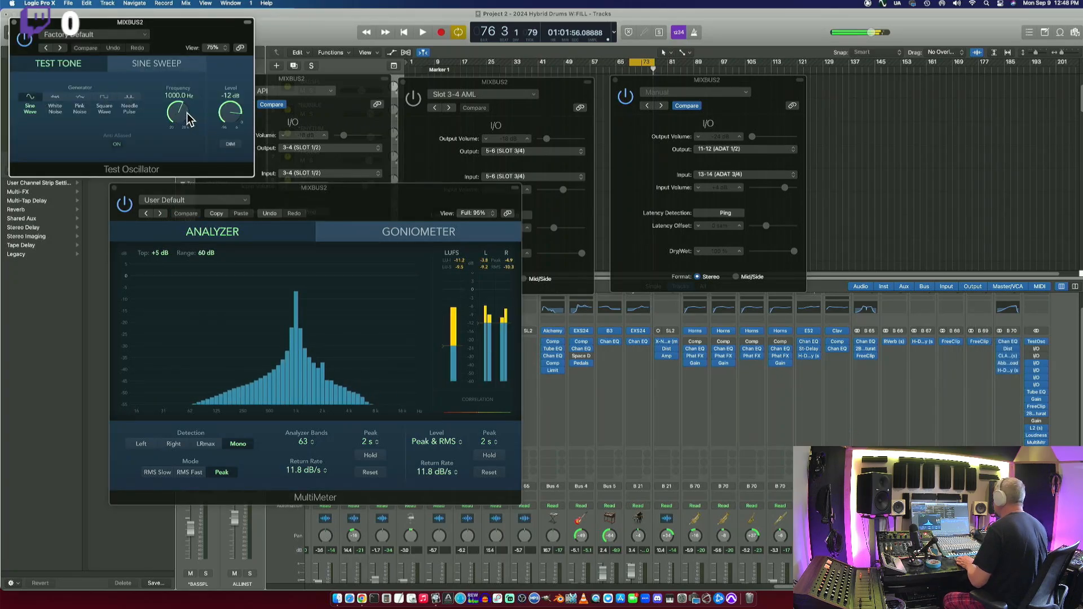
pyautogui.click(79, 106)
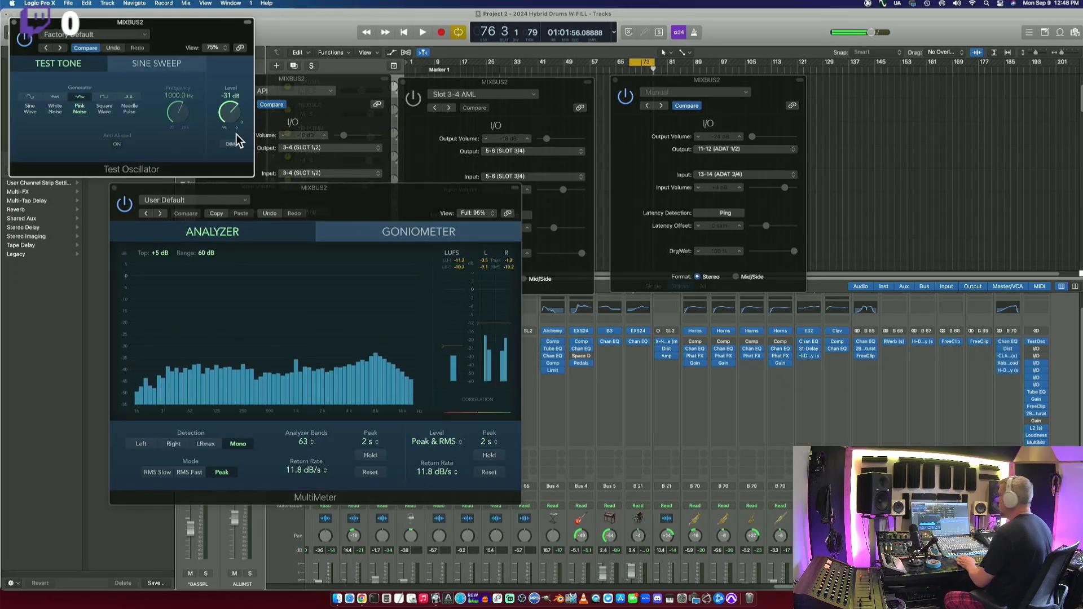
pyautogui.moveTo(231, 113); pyautogui.dragTo(230, 107)
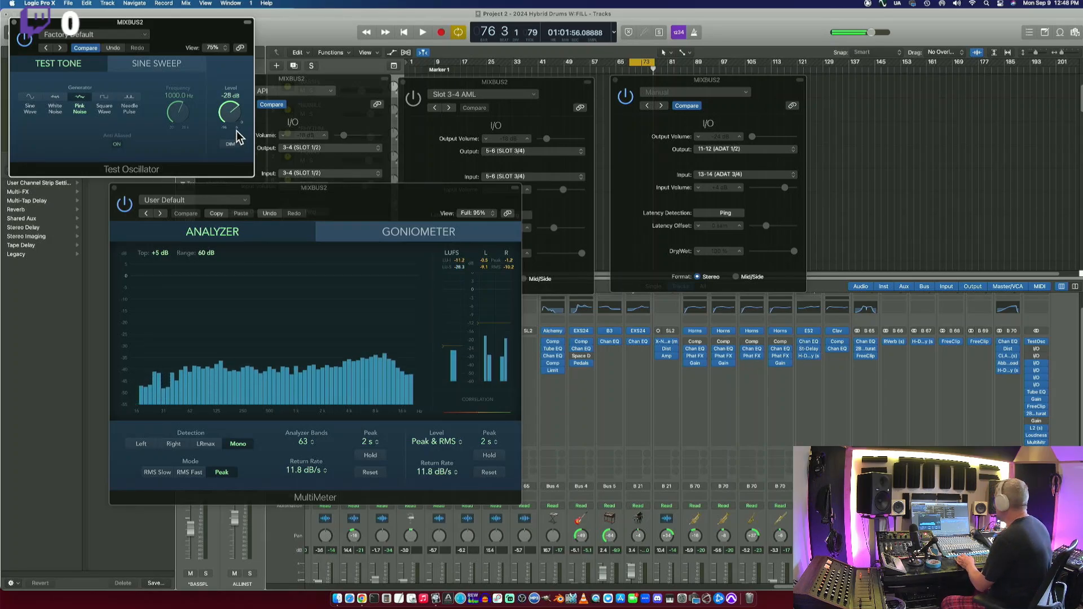
pyautogui.moveTo(230, 114); pyautogui.dragTo(230, 111)
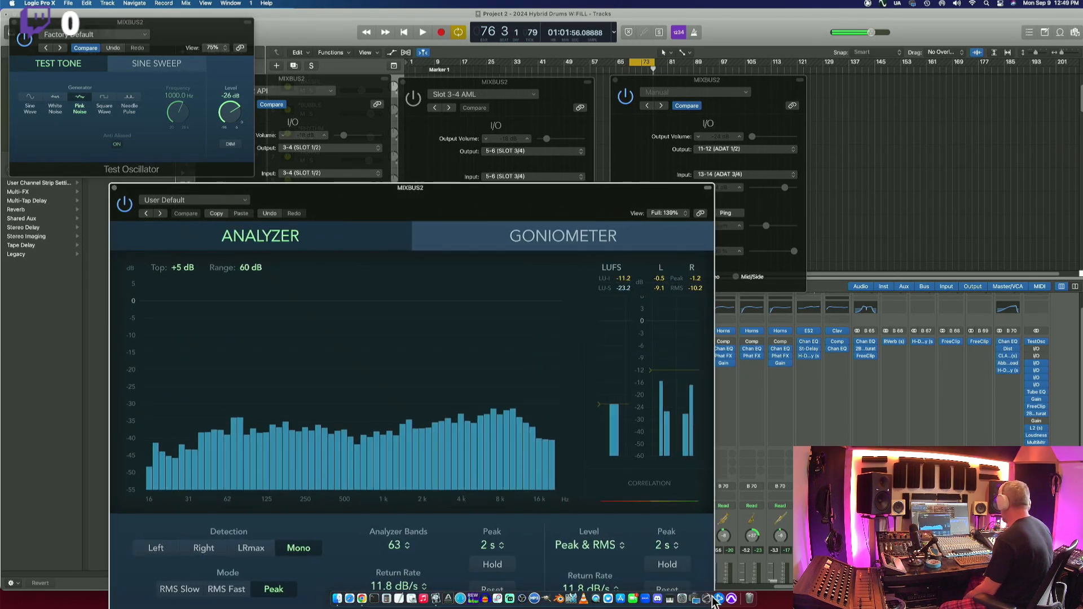
# - Move the MultiMeter window toward the centre so the plugin windows no longer overlap
pyautogui.moveTo(410, 187); pyautogui.dragTo(565, 147)
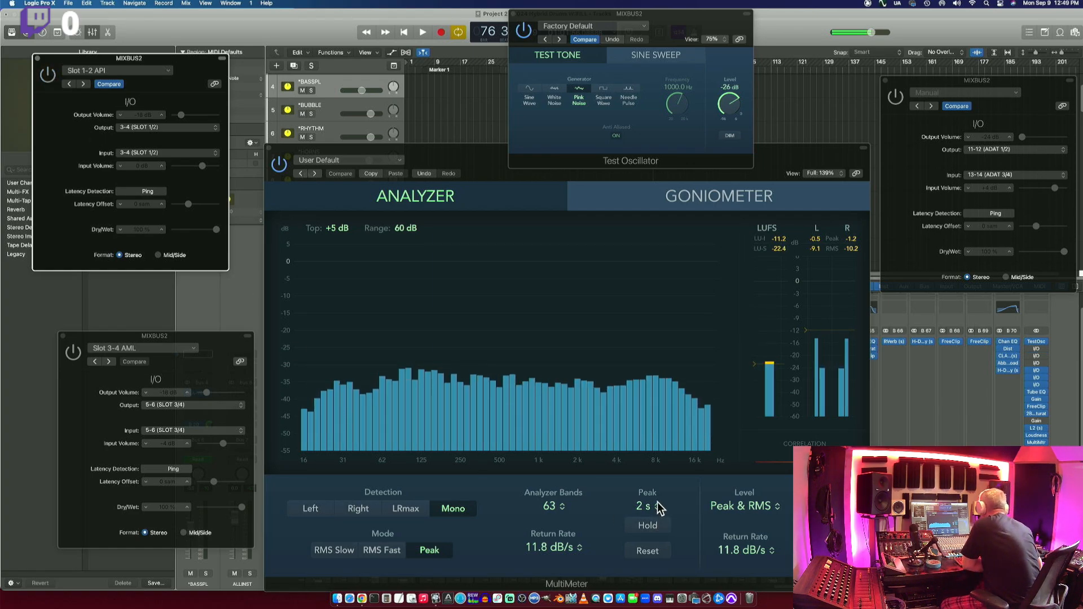
pyautogui.click(645, 505)
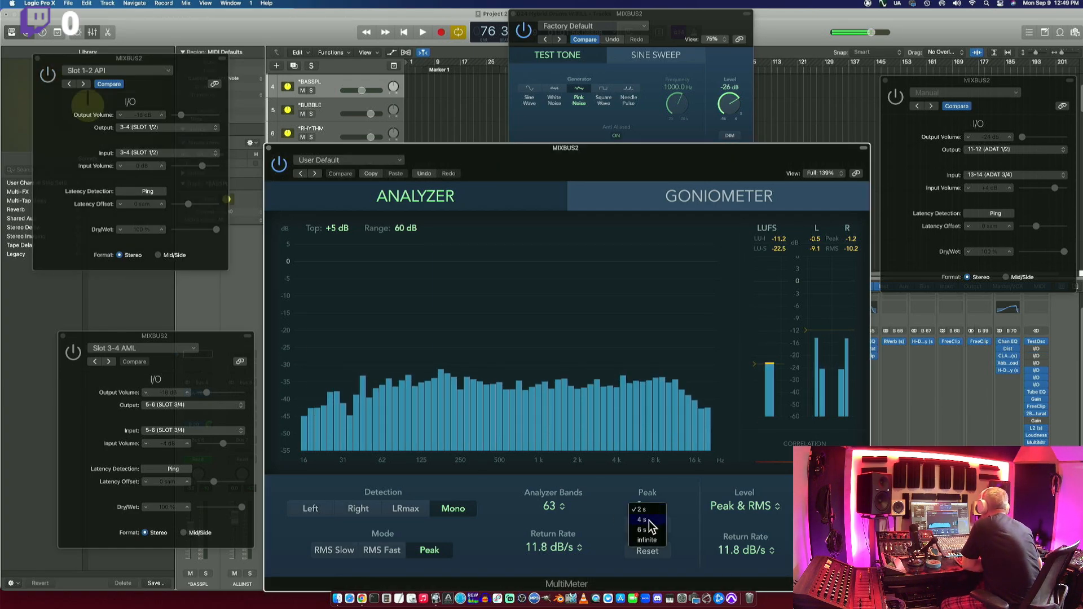
pyautogui.click(641, 519)
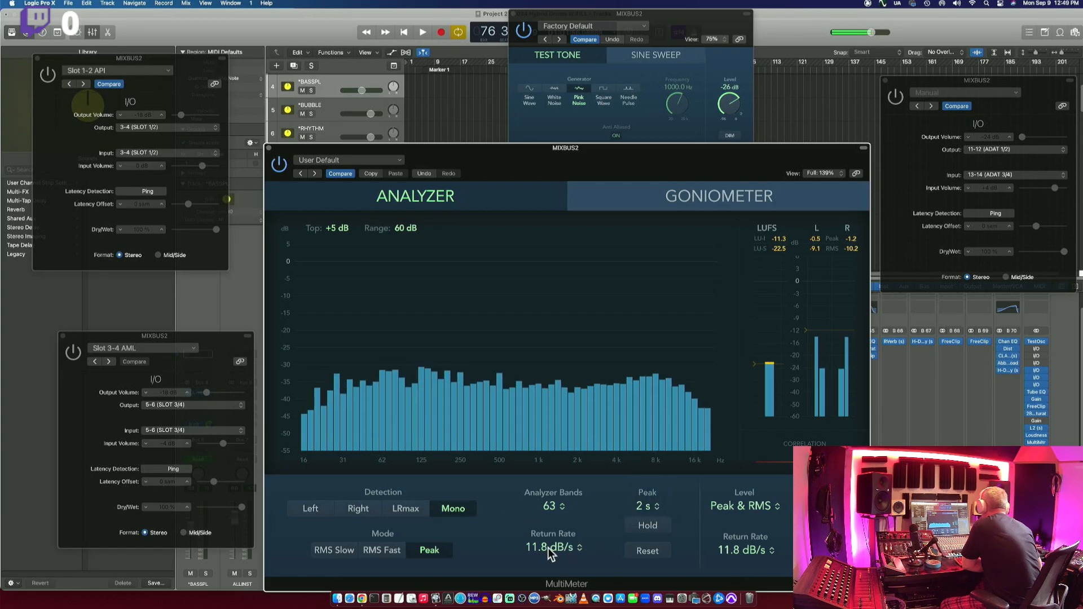
pyautogui.click(553, 548)
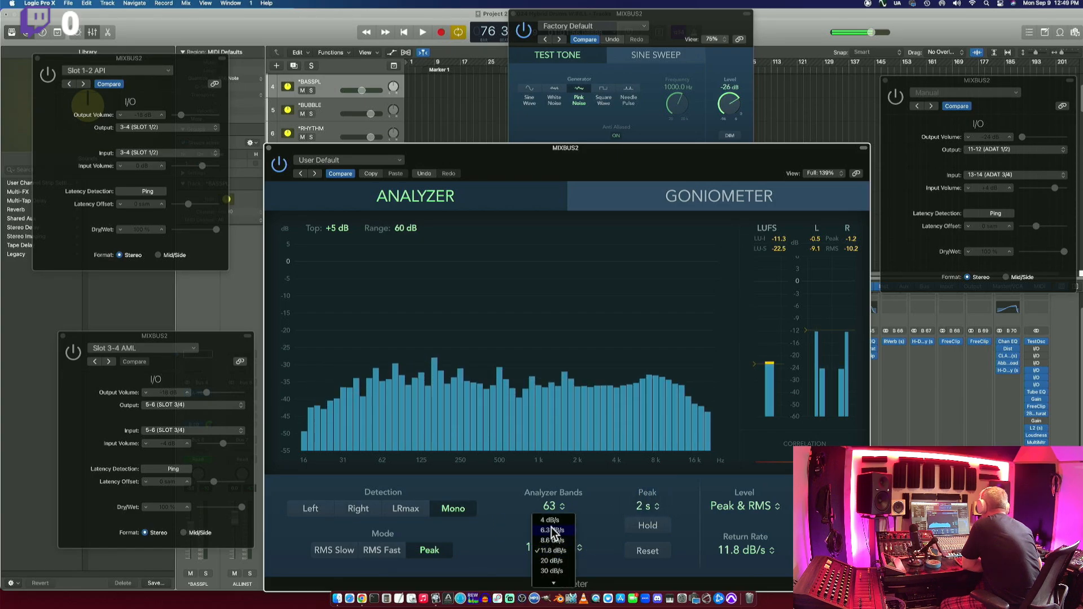
pyautogui.click(547, 531)
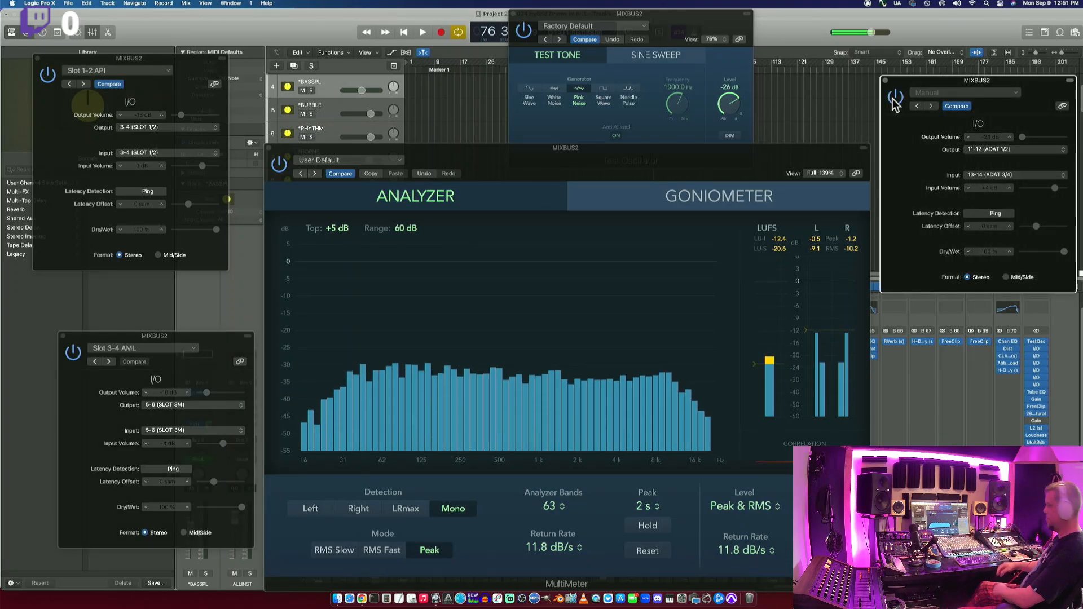
# - Bypass the ADAT 3/4 hardware I/O insert during playback to compare the spectrum without it
pyautogui.click(424, 30)
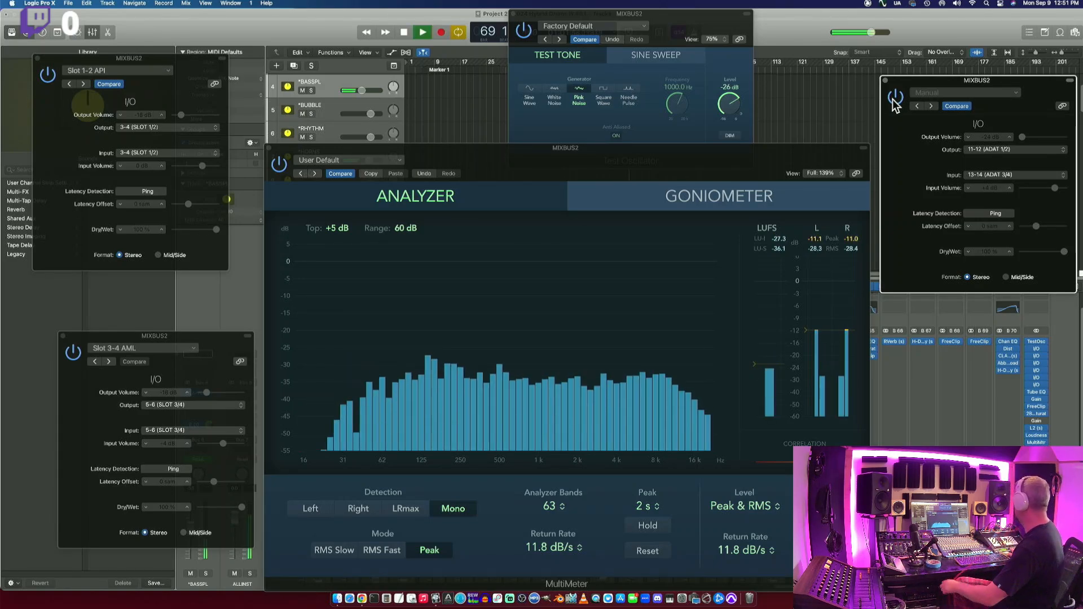